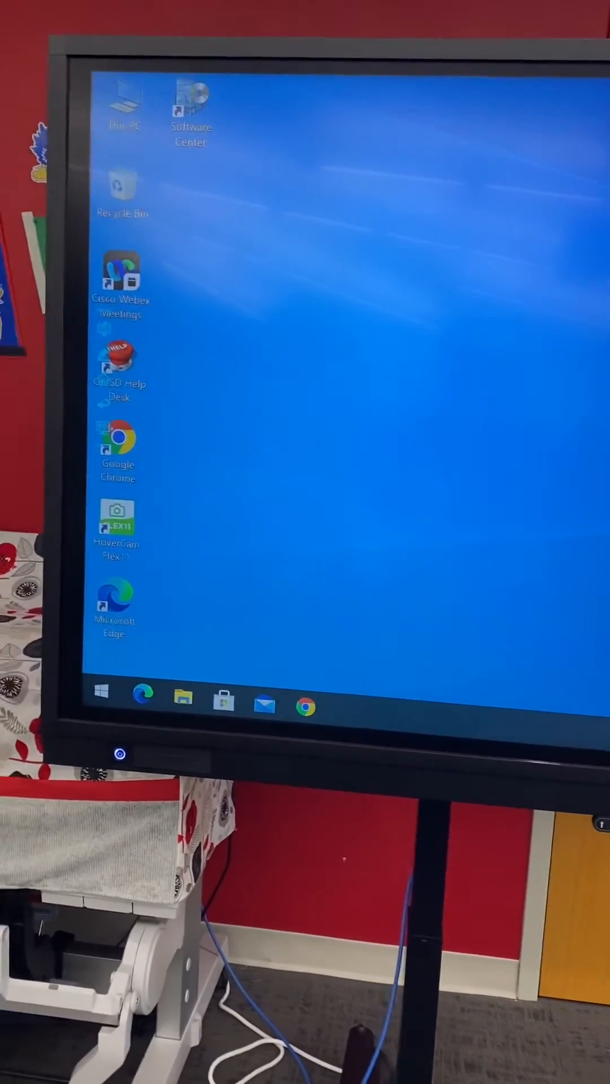
- Start opening Windows Settings from the Start menu
left_click(103, 710)
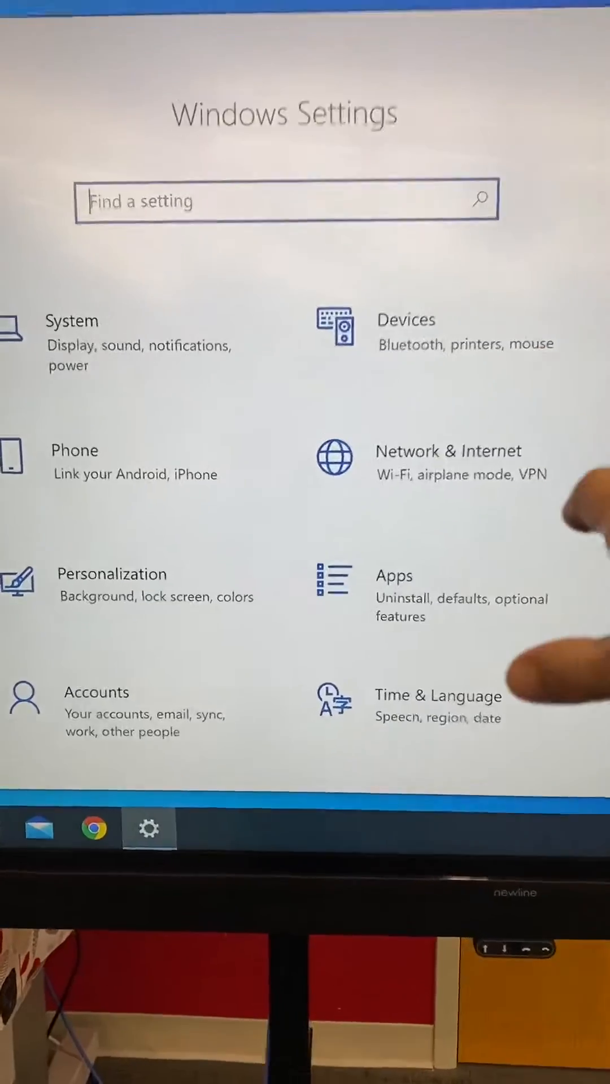
left_click(405, 329)
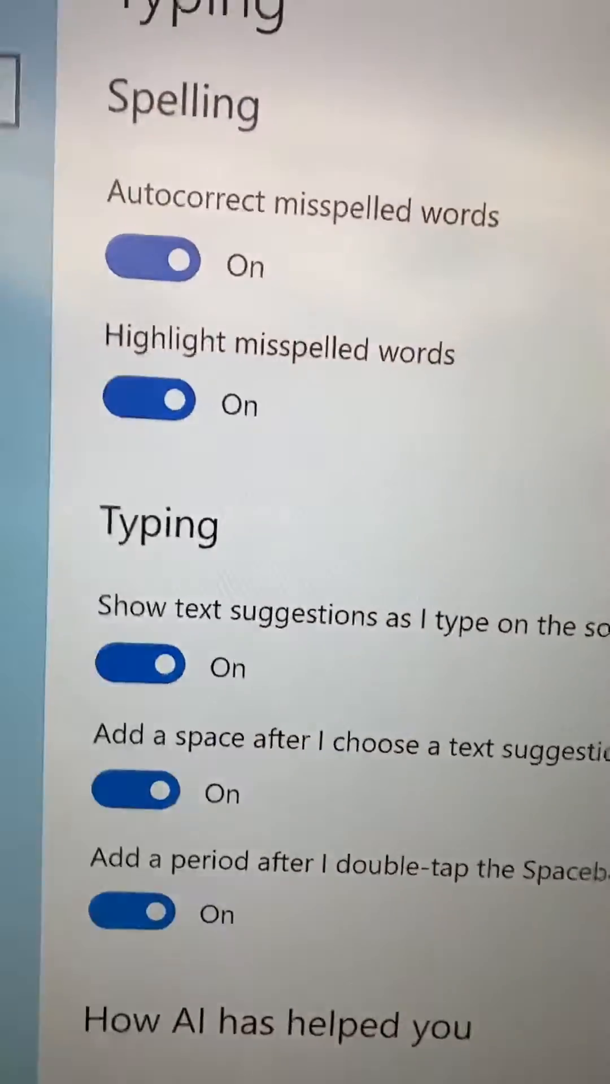
- Switch 'Show the touch keyboard when not in tablet mode' to On under Touch keyboard
scroll("down", 3)
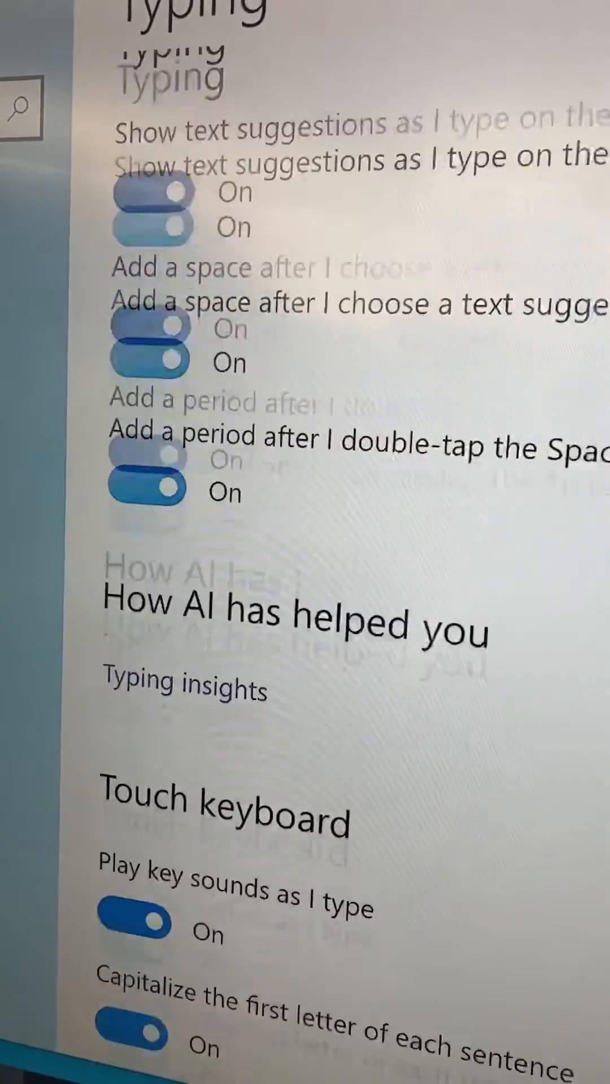
scroll("down", 3)
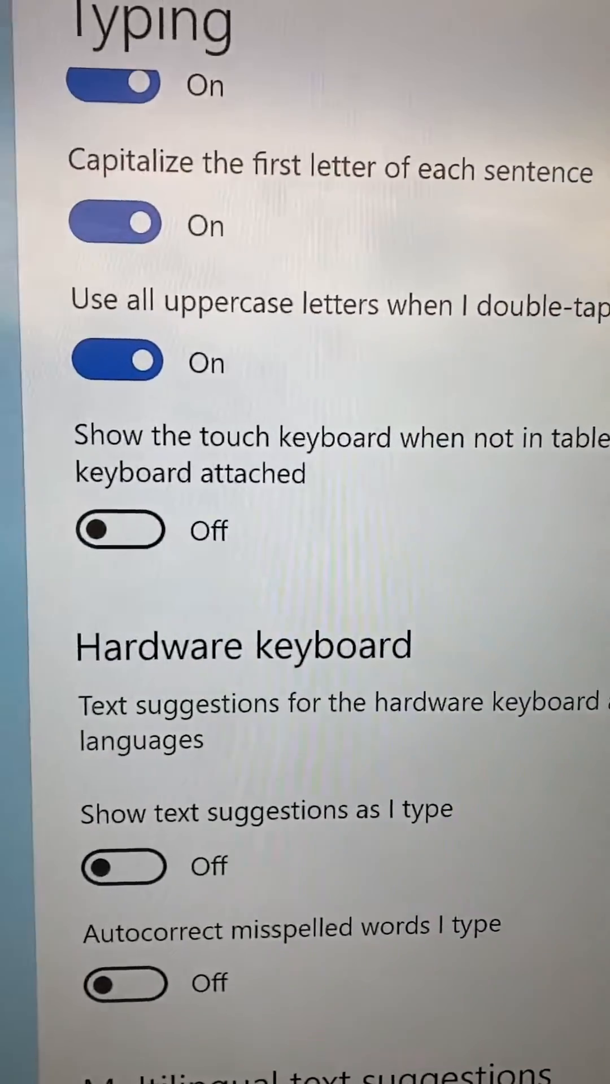
left_click(120, 531)
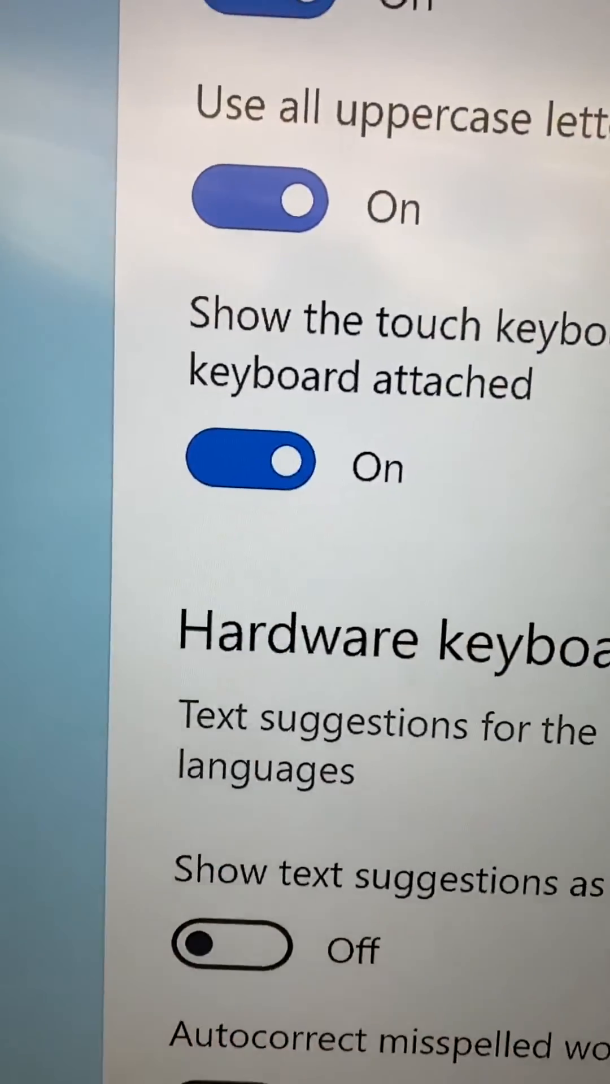
scroll("up", 3)
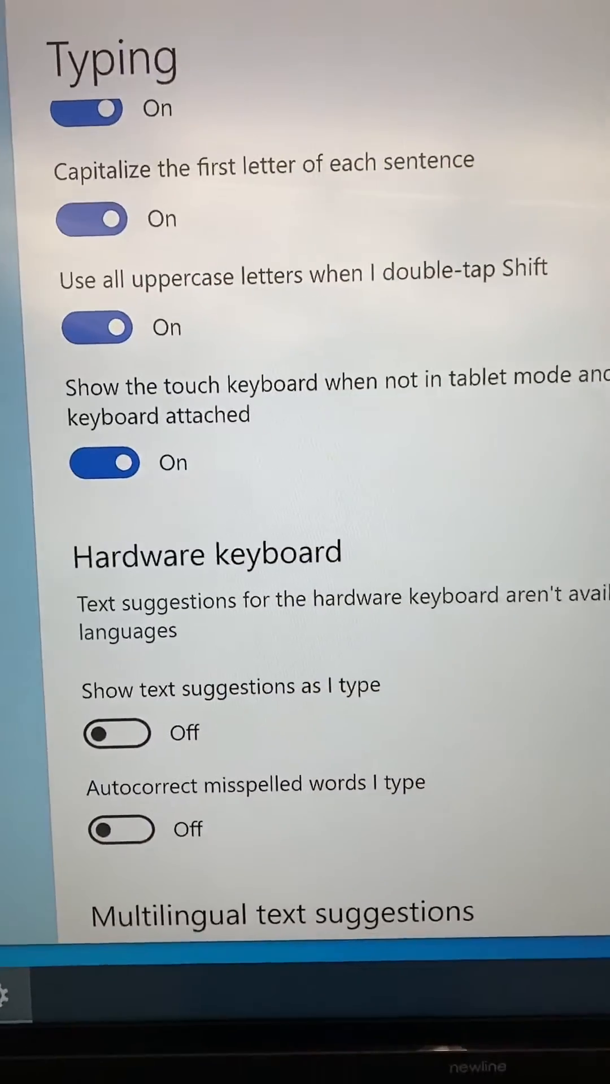